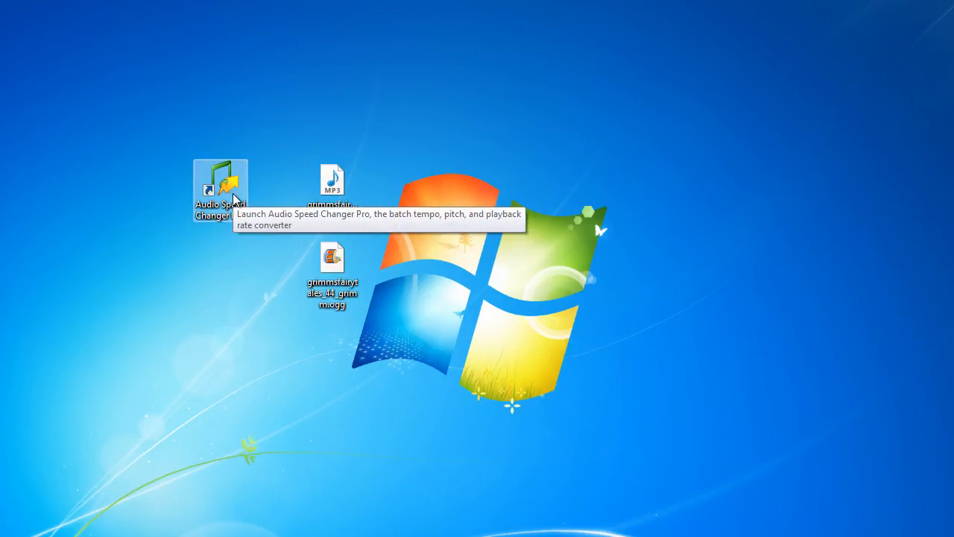
- Launch Audio Speed Changer Pro from its desktop shortcut
double_click(221, 185)
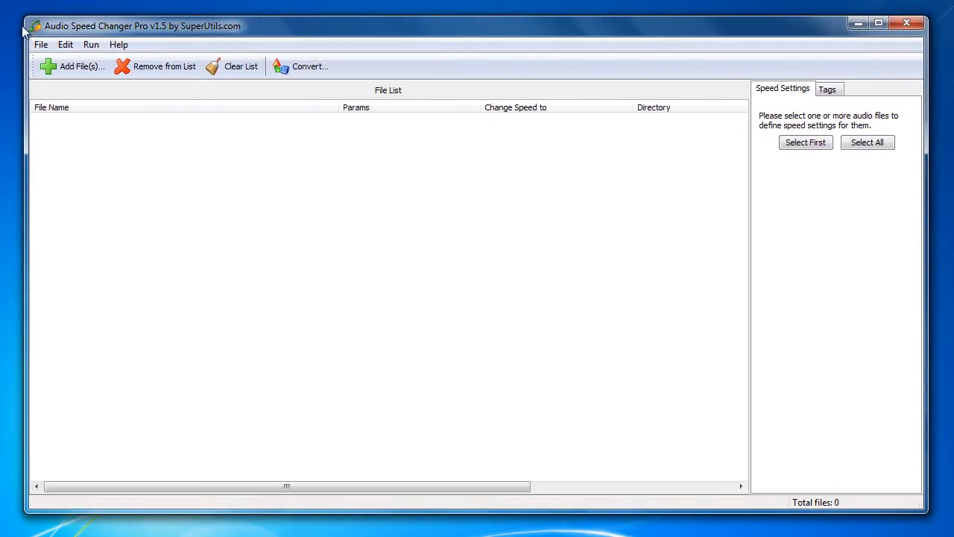
- Add grimmsfairytales_44_grimm.ogg and grimmsfairytales_20_grimm.mp3 to the file list from the desktop
drag(134, 26, 465, 141)
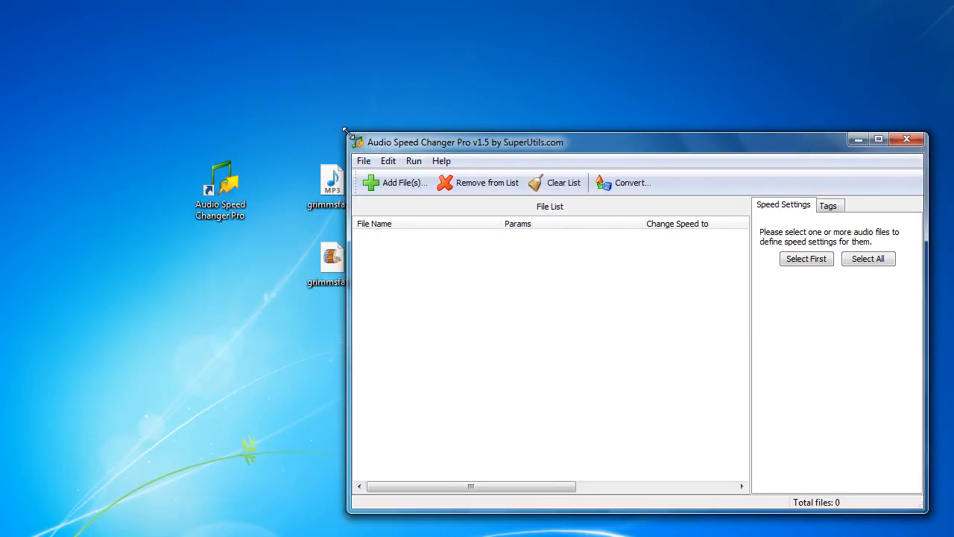
click(397, 182)
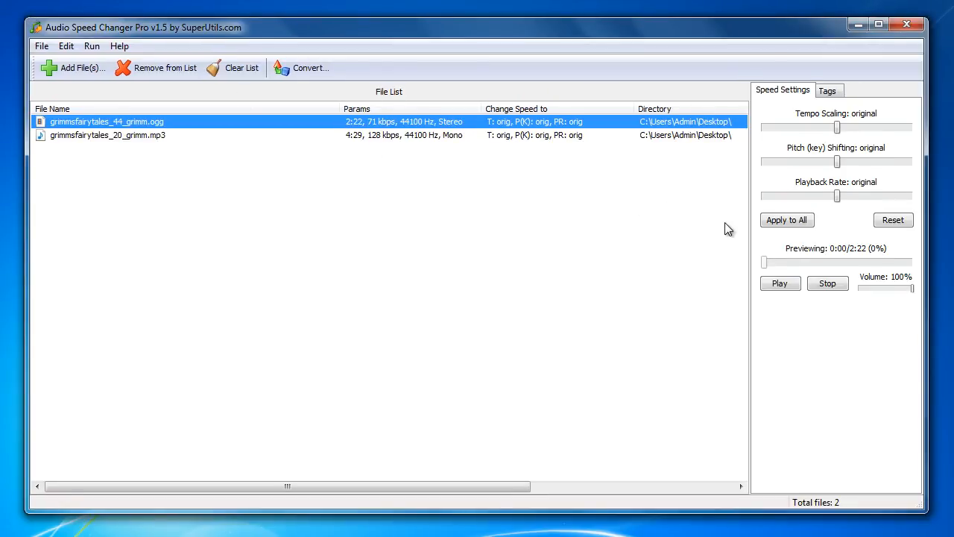
mouse_move(149, 140)
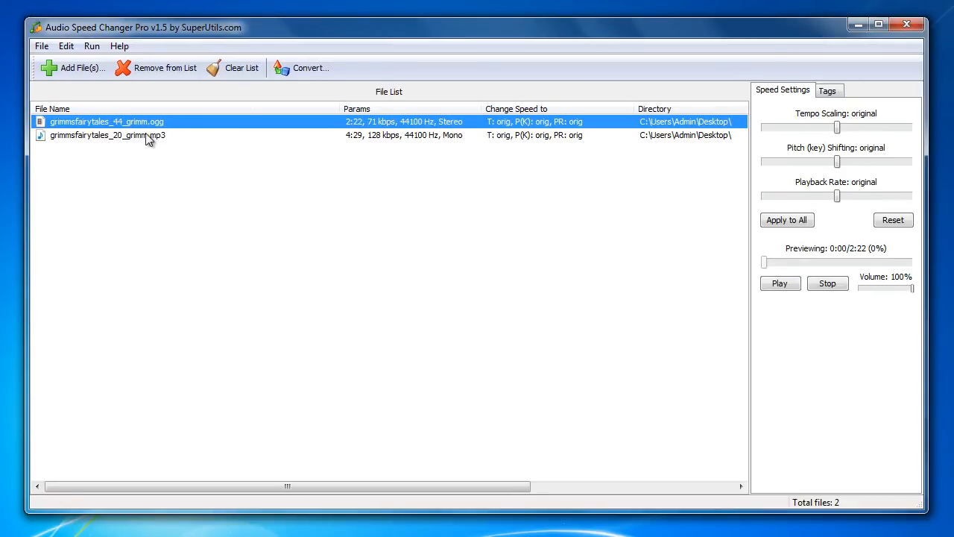
- Glance at the Edit menu, then start previewing the first OGG file at original speed
click(65, 45)
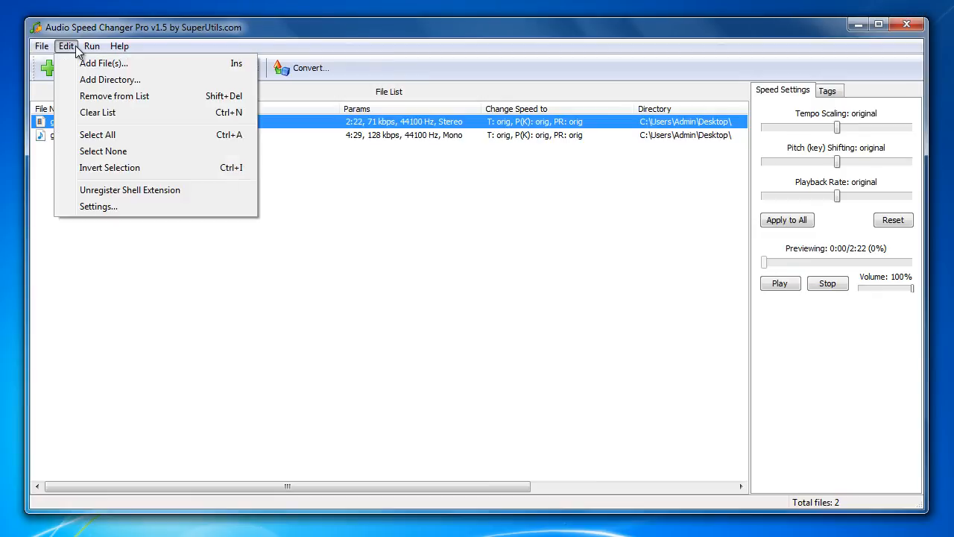
click(346, 82)
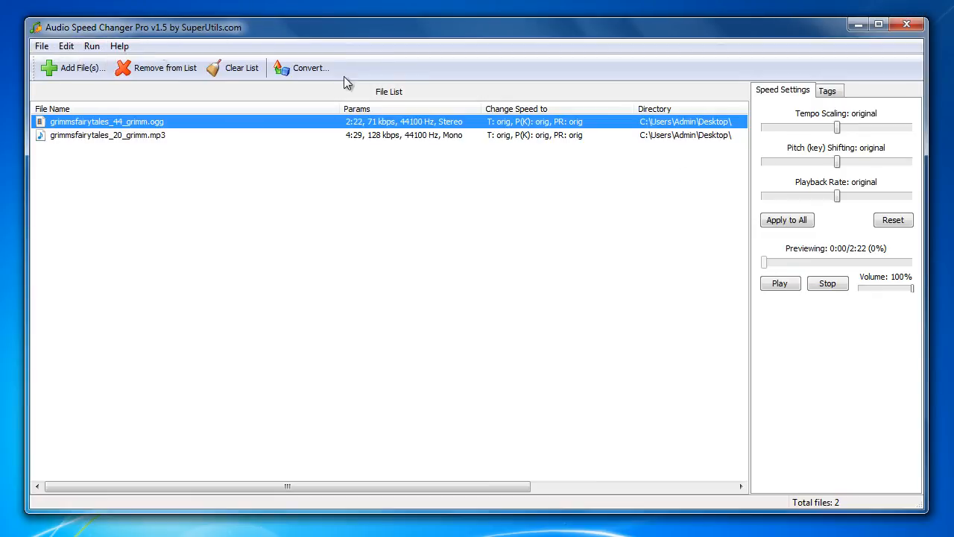
click(780, 283)
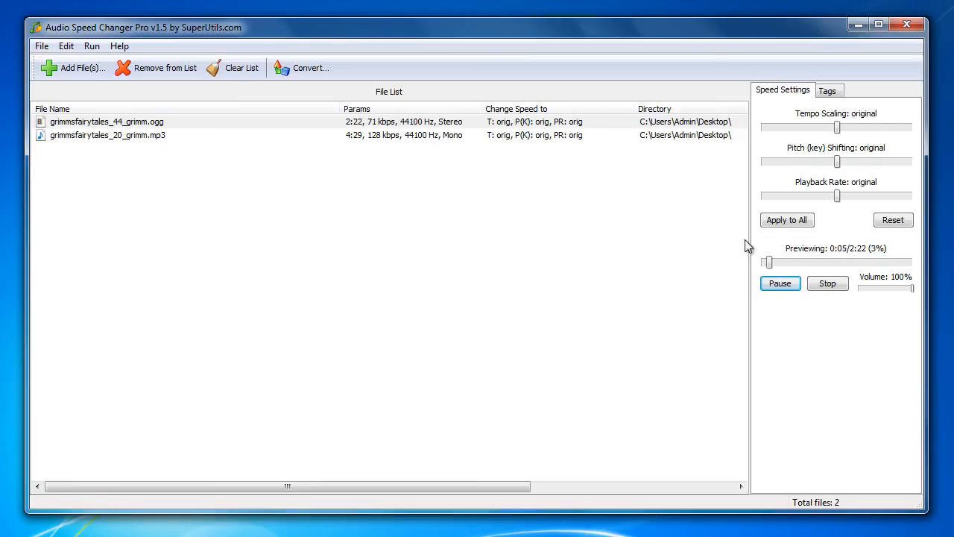
- Sweep the first file's tempo up through +4%, +14%, +28%, +48%, +82% to +100%
drag(838, 126, 841, 127)
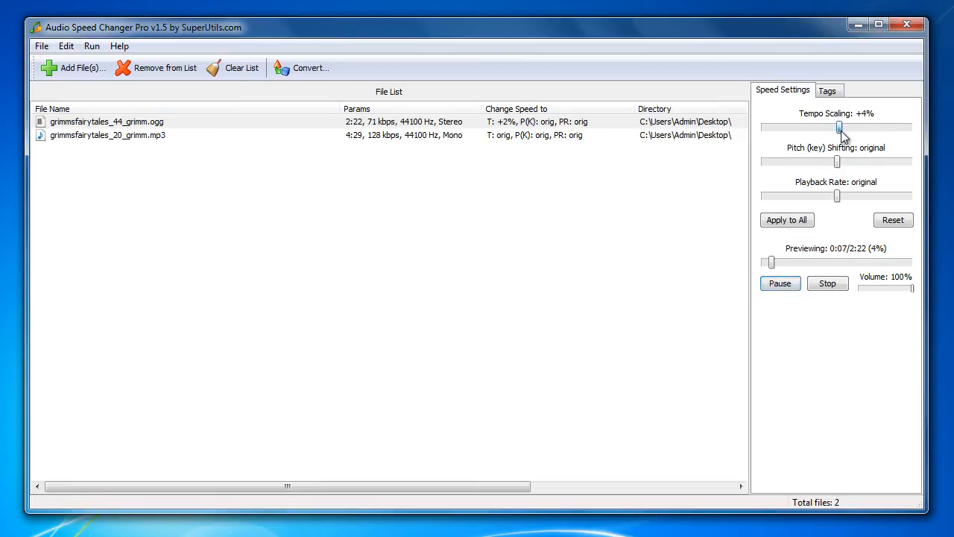
drag(841, 128, 847, 128)
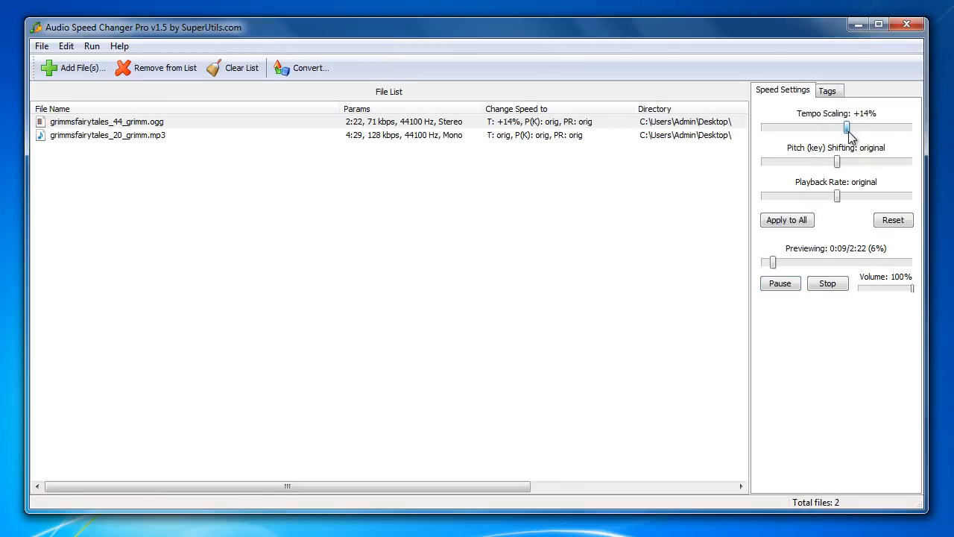
drag(847, 128, 857, 128)
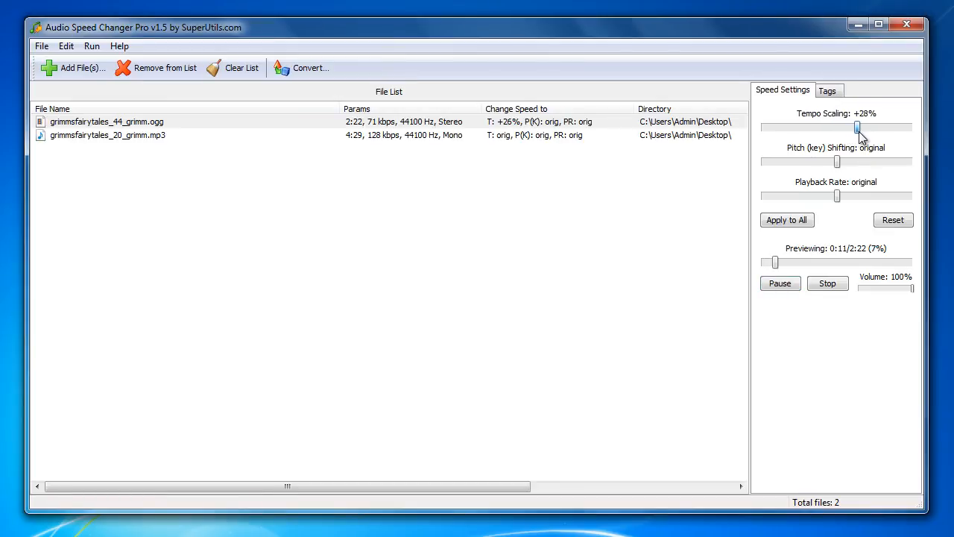
drag(858, 127, 872, 126)
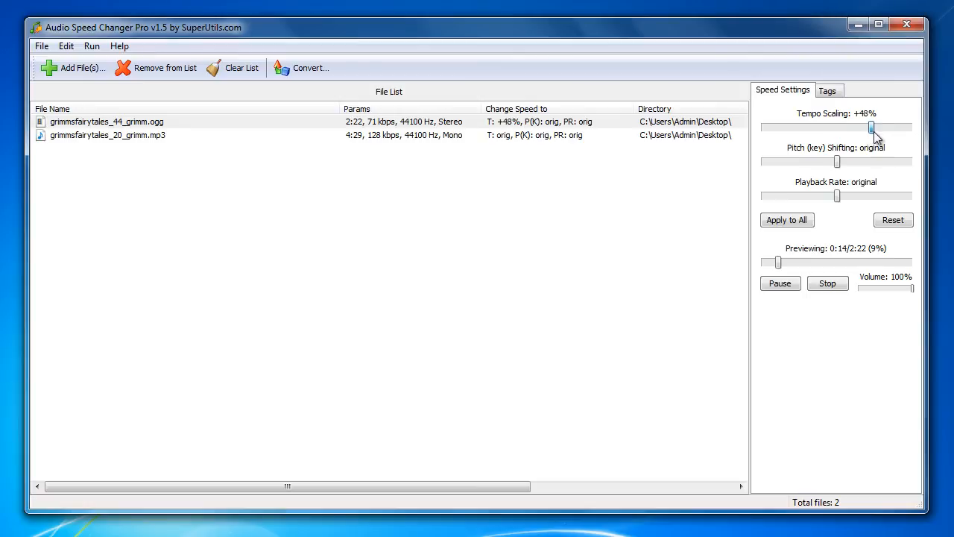
drag(871, 126, 896, 127)
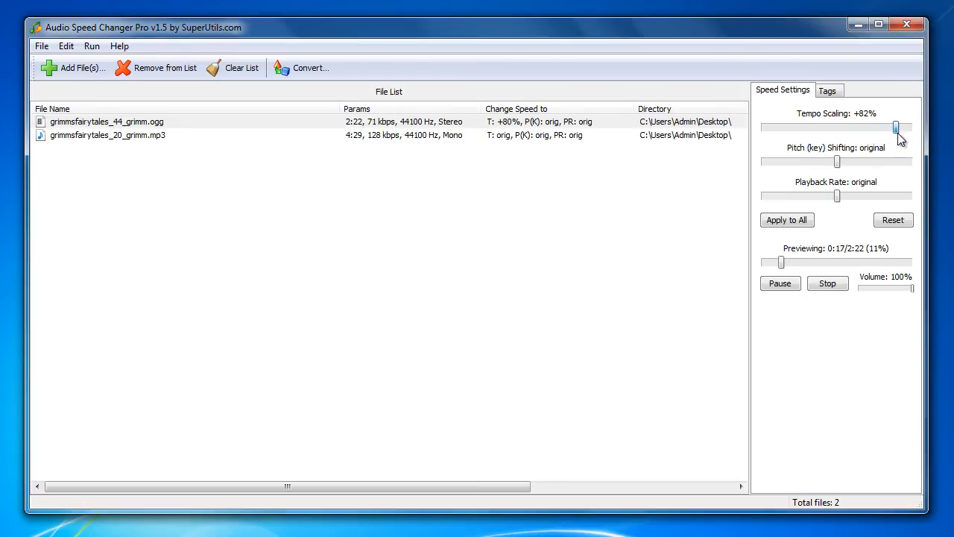
drag(894, 127, 910, 127)
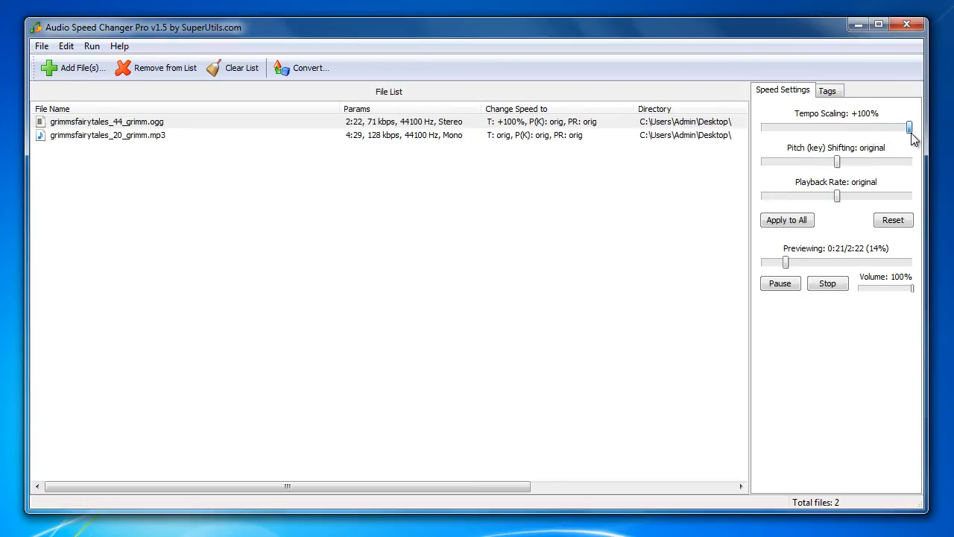
- Bring the tempo back down through -8%, -17%, -18%, -36% to -50%
drag(910, 126, 826, 127)
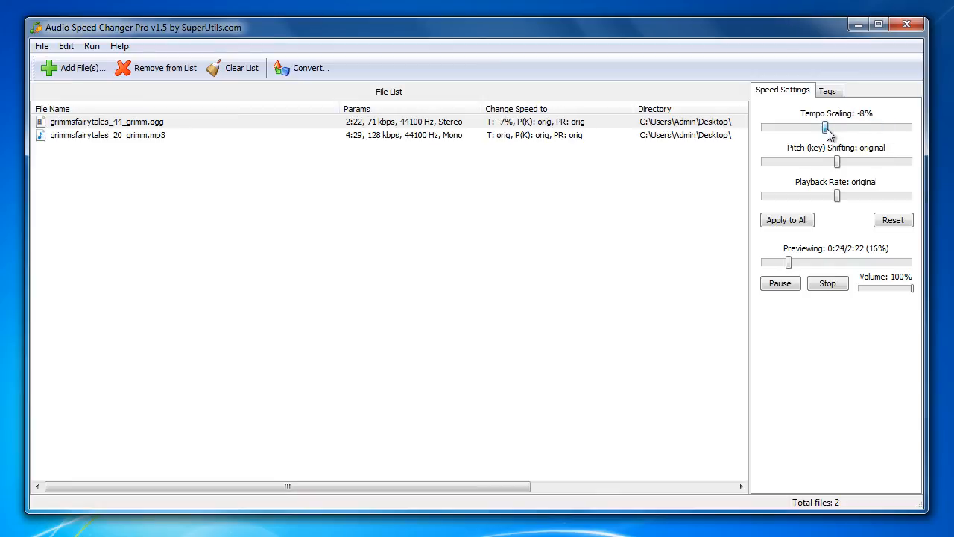
drag(826, 129, 812, 128)
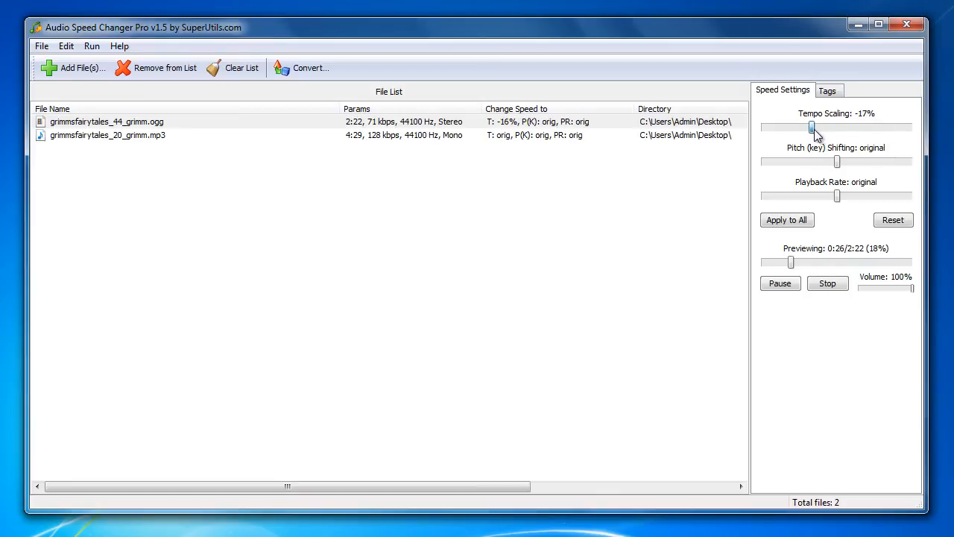
drag(811, 127, 808, 126)
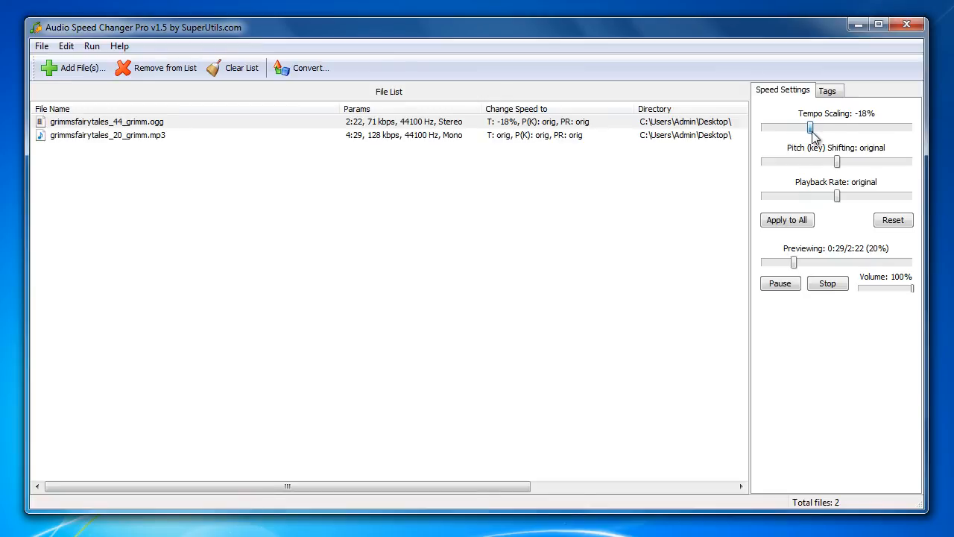
drag(811, 126, 785, 127)
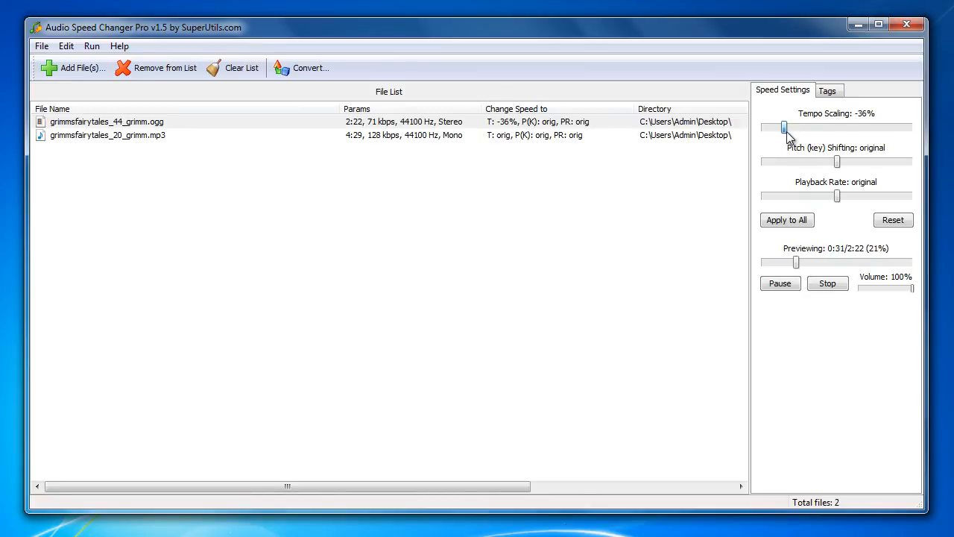
drag(785, 128, 764, 128)
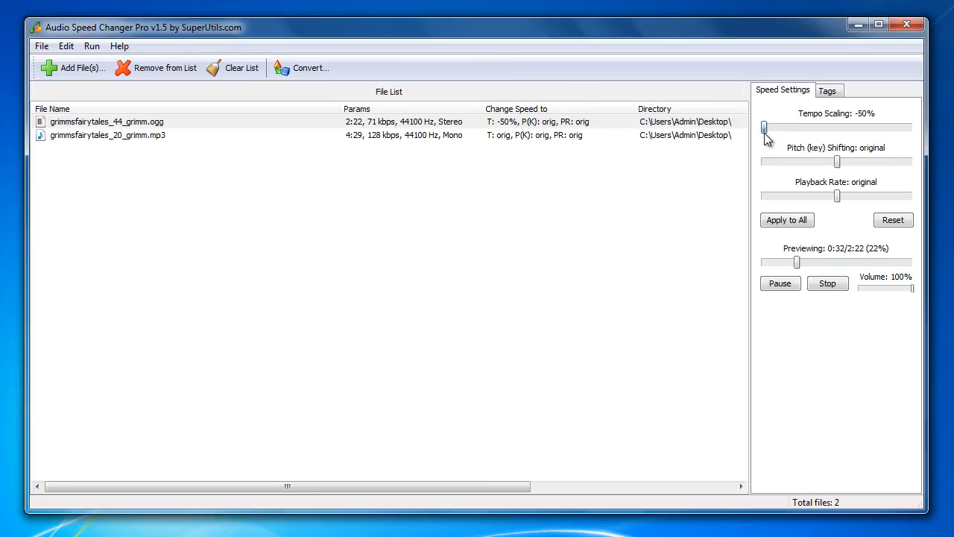
- Reset the speed settings, try pitch from +2.0 up to +9.5 and down to -3.0 semitones, then return pitch to original
click(893, 221)
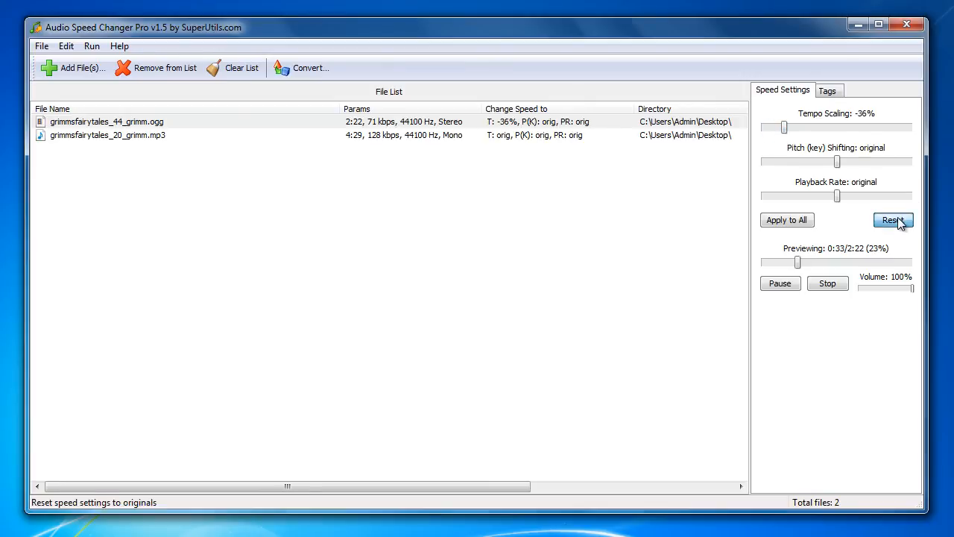
click(893, 220)
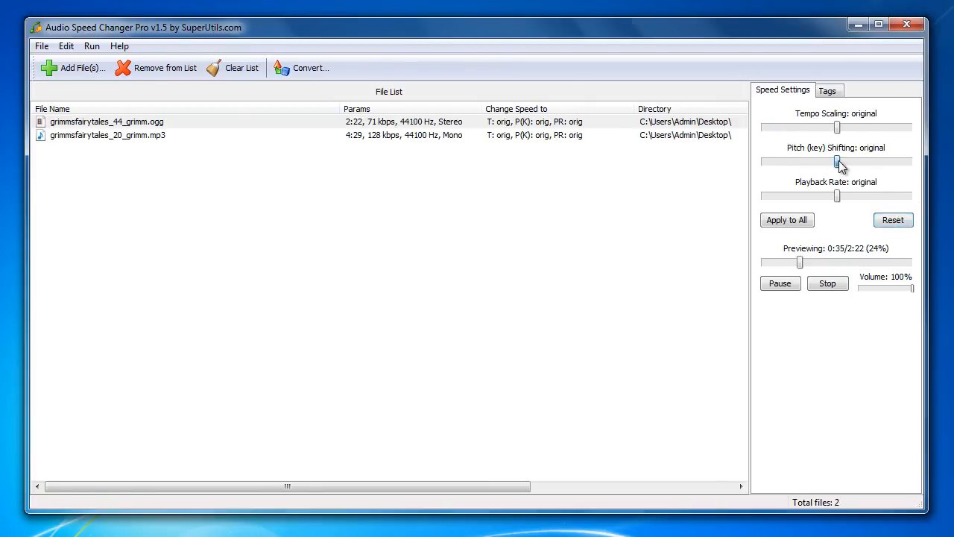
drag(838, 161, 853, 161)
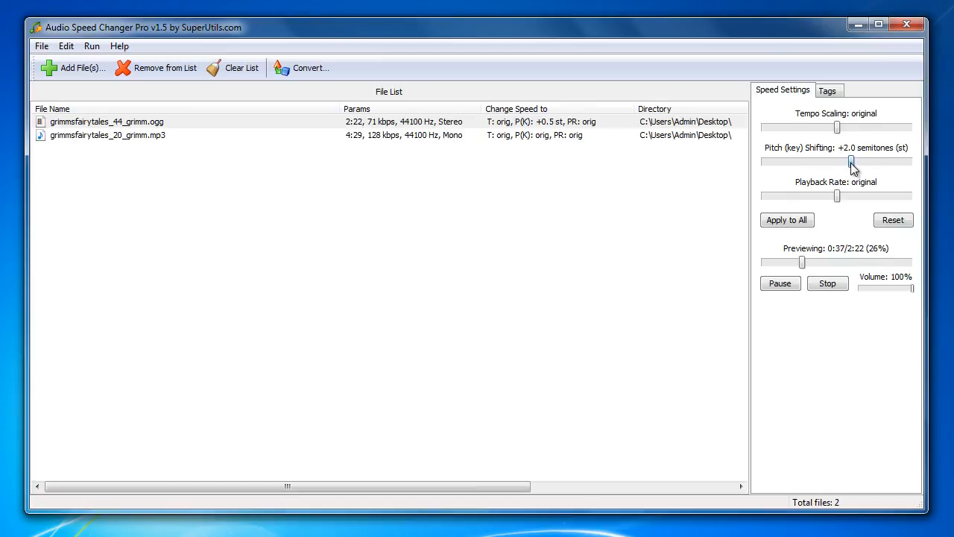
drag(853, 161, 864, 161)
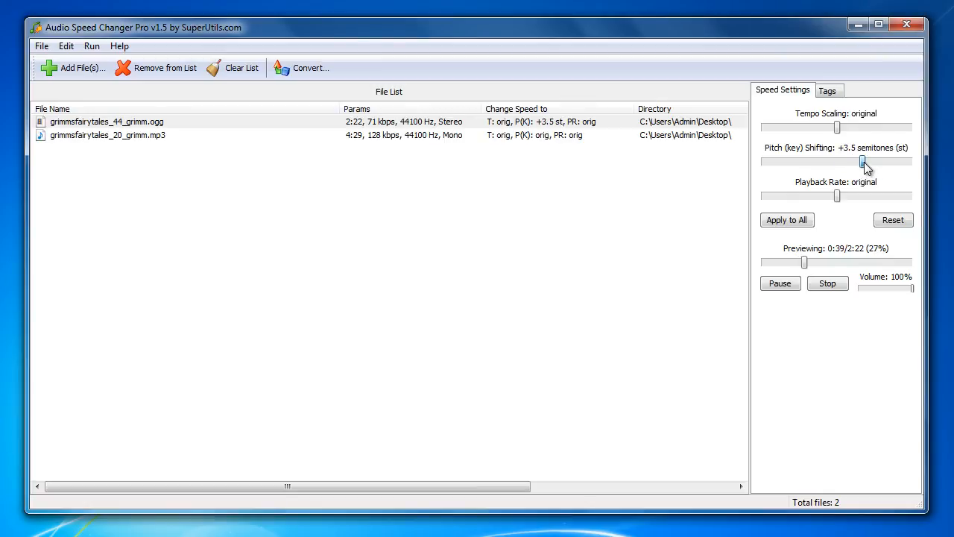
drag(863, 161, 878, 161)
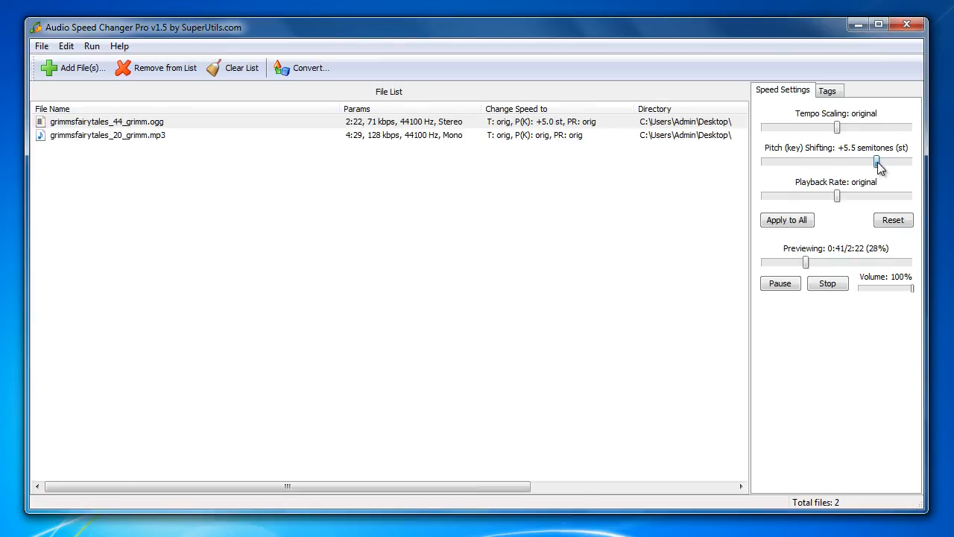
drag(877, 161, 906, 161)
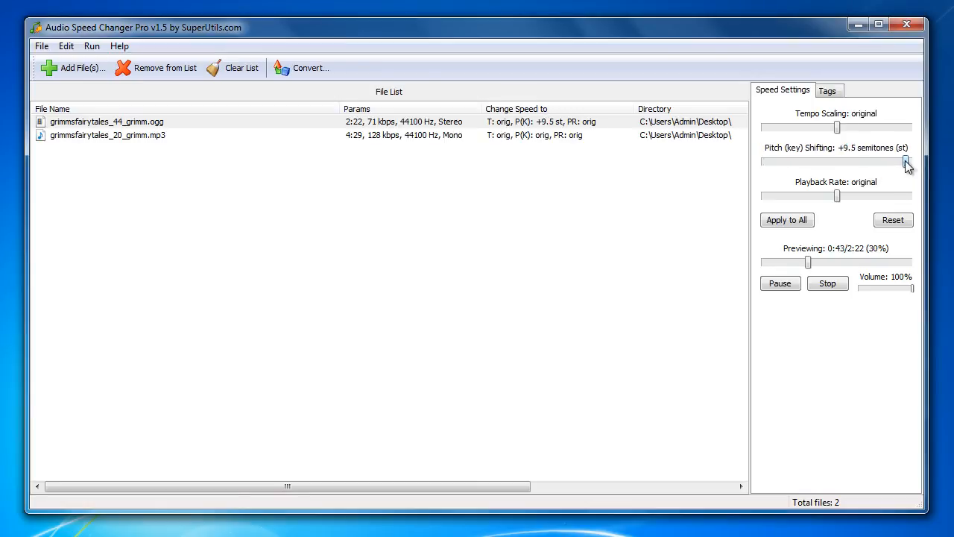
drag(907, 161, 809, 162)
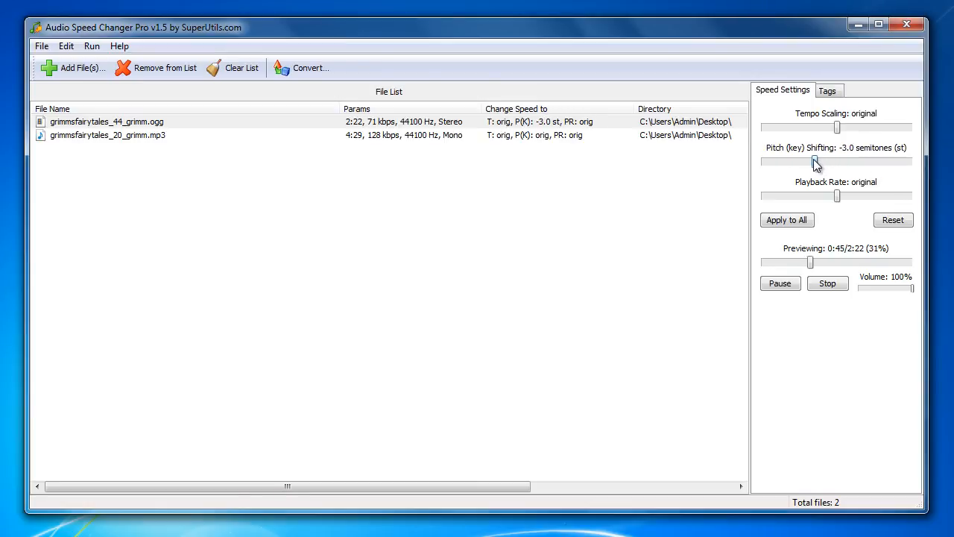
drag(814, 161, 799, 161)
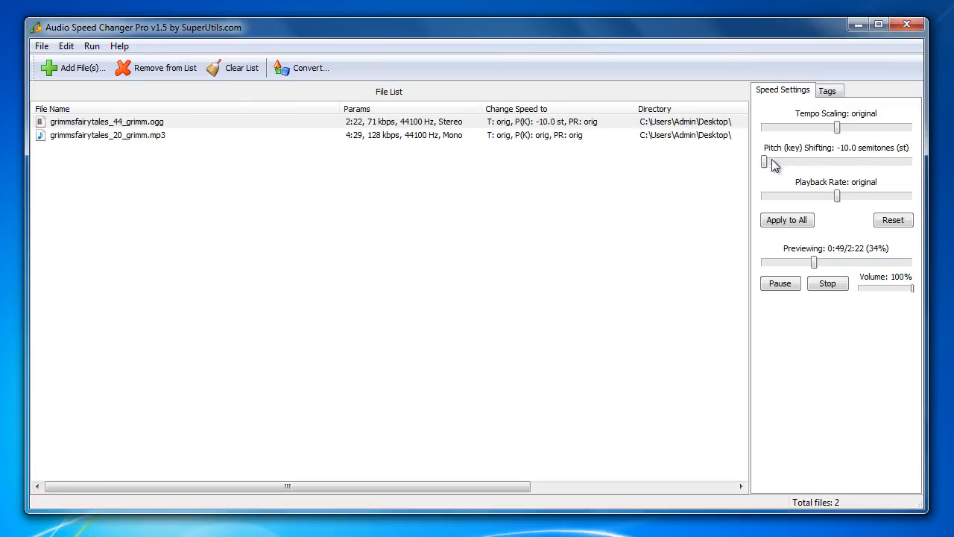
click(892, 219)
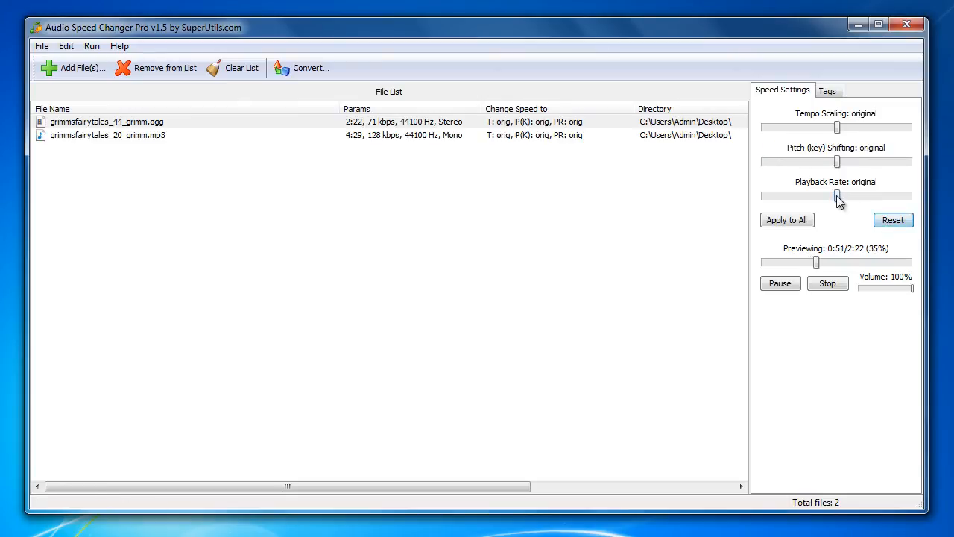
- Try playback rates +52%, +124%, -29%, leaving it at -42%
drag(839, 195, 856, 196)
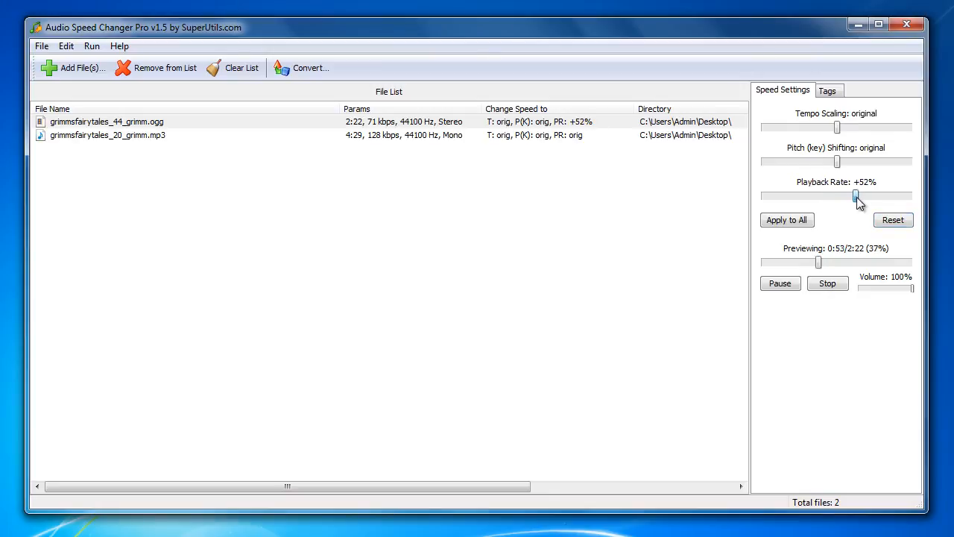
drag(856, 195, 883, 196)
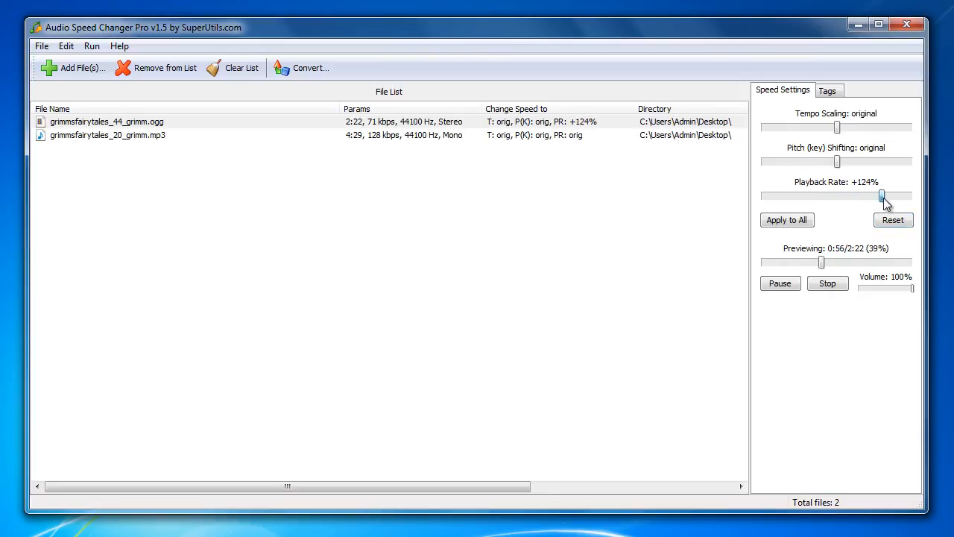
drag(883, 195, 809, 195)
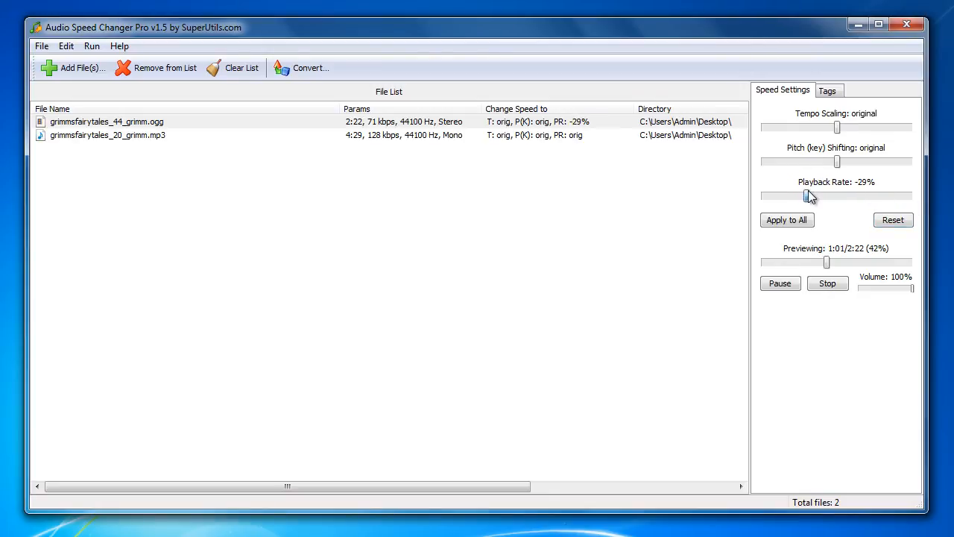
drag(808, 196, 763, 196)
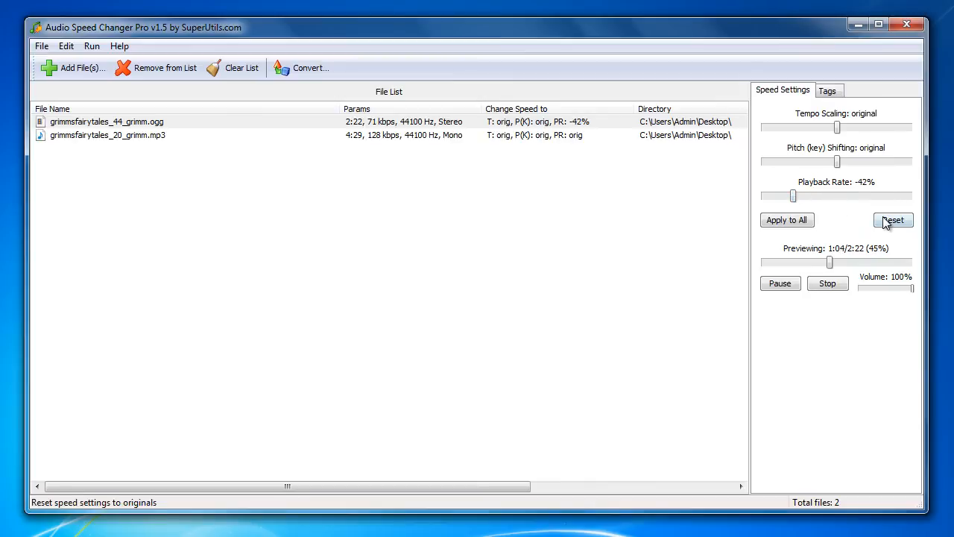
- Reset the trial settings, set tempo to +16% and apply it to both files
click(892, 221)
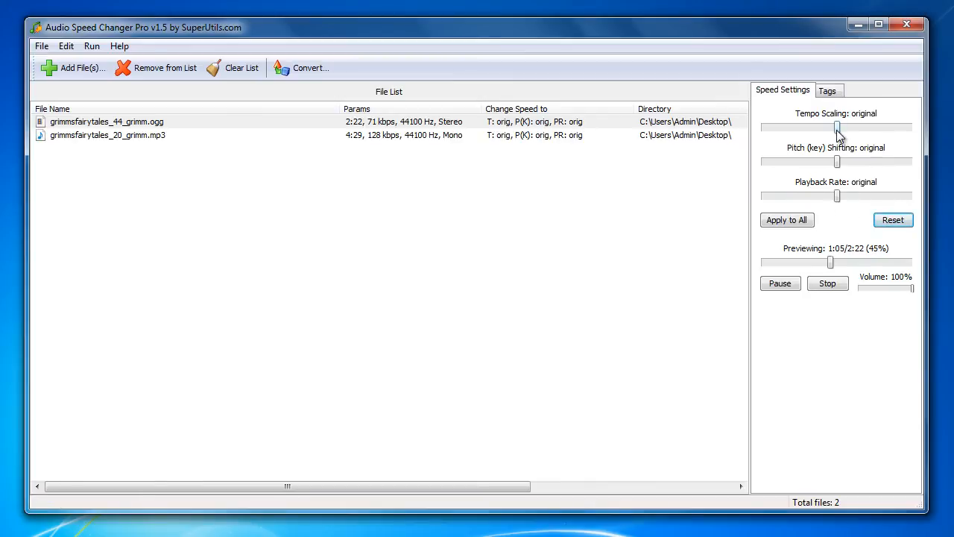
drag(838, 127, 844, 127)
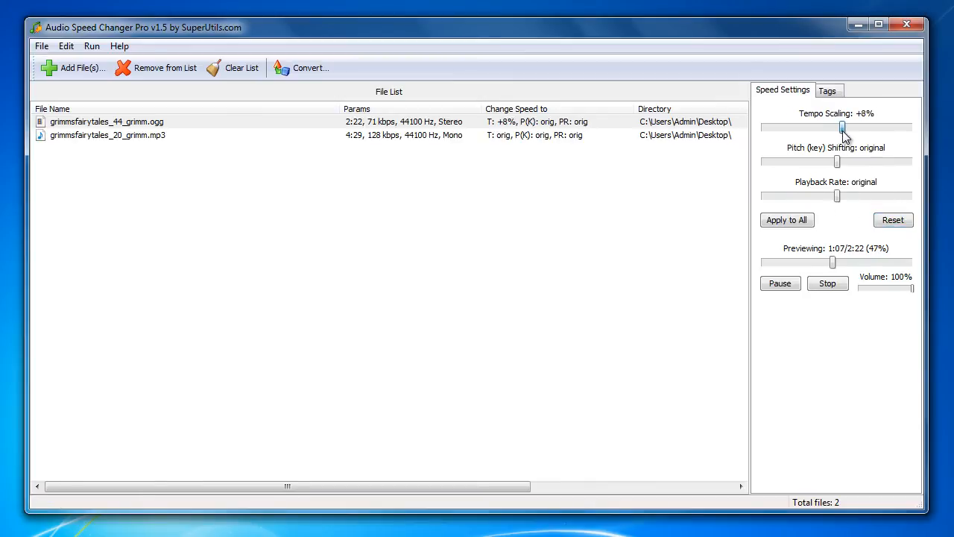
drag(843, 126, 853, 126)
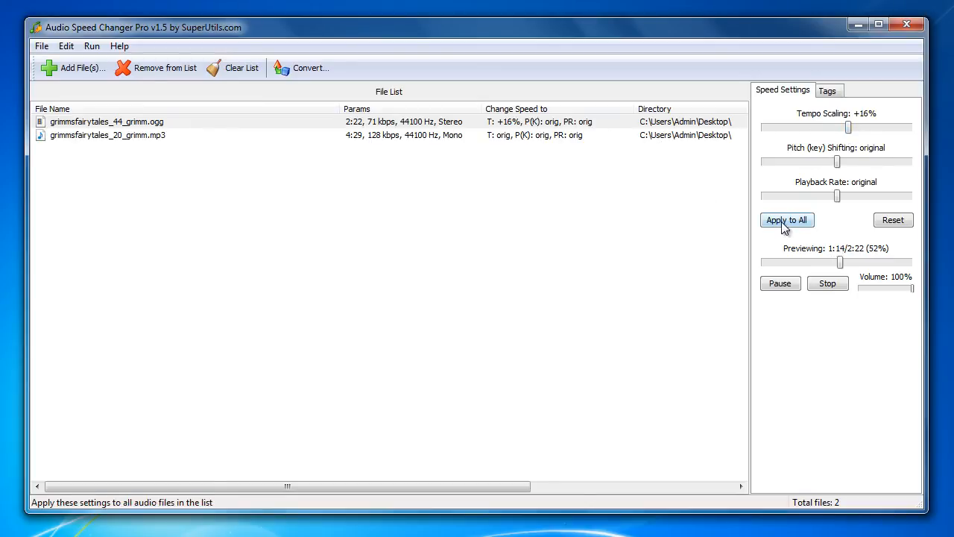
mouse_move(787, 220)
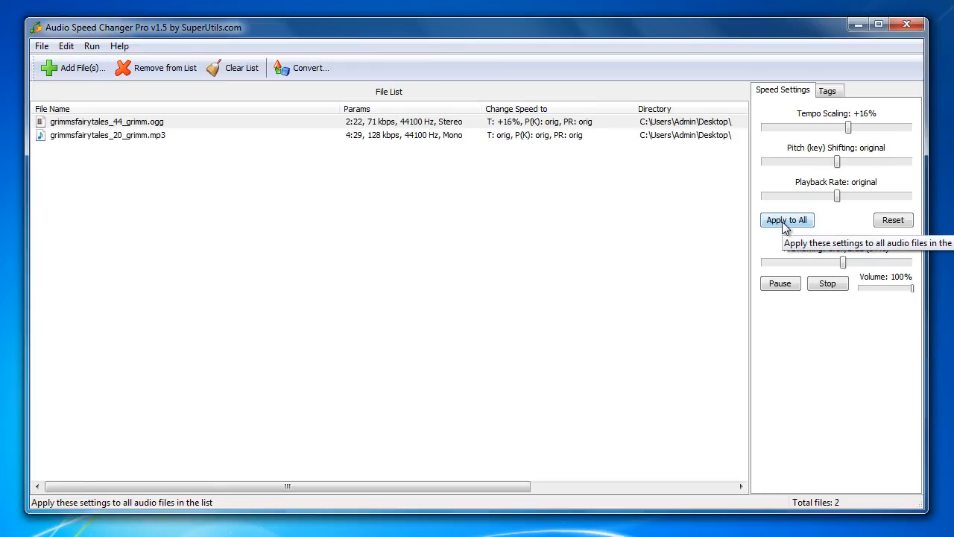
click(787, 221)
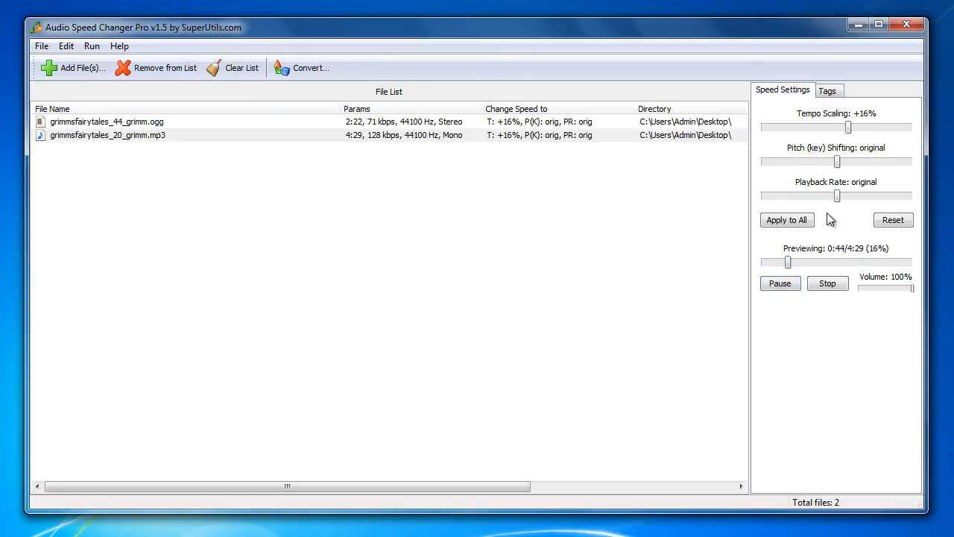
mouse_move(424, 73)
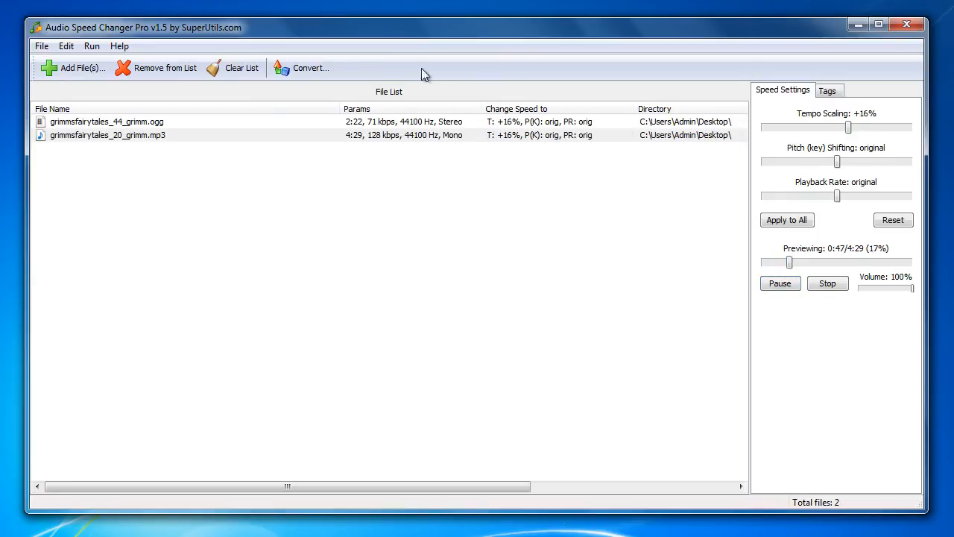
- Show the Tags panel with the MP3's track 20, Grimm's Fairy Tales, 2011 details
click(828, 91)
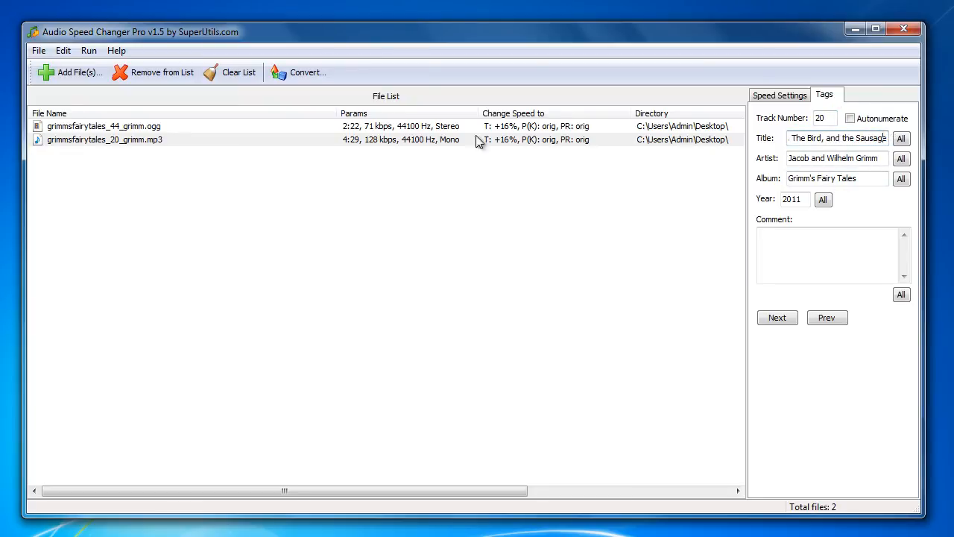
mouse_move(306, 72)
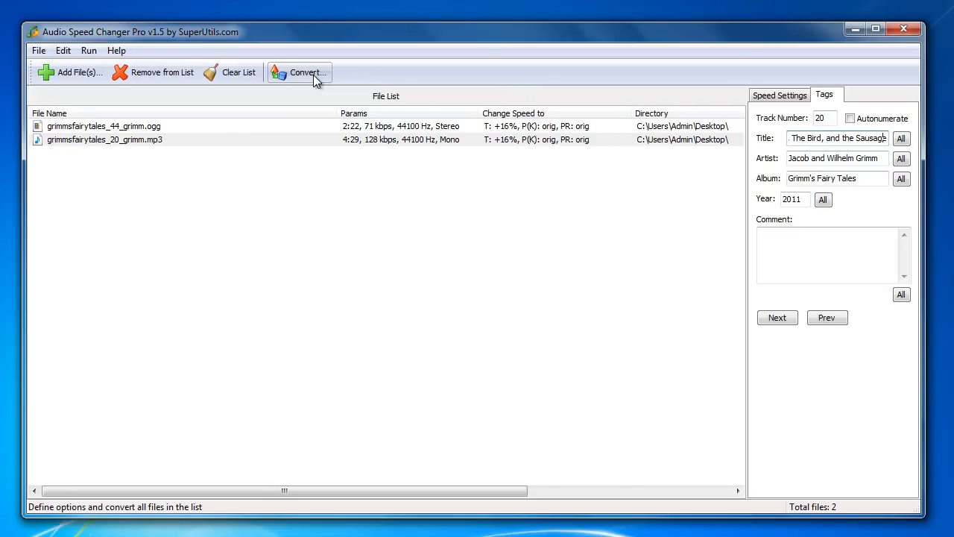
- In the Convert dialog, create a new Desktop folder named _out as the destination
click(304, 71)
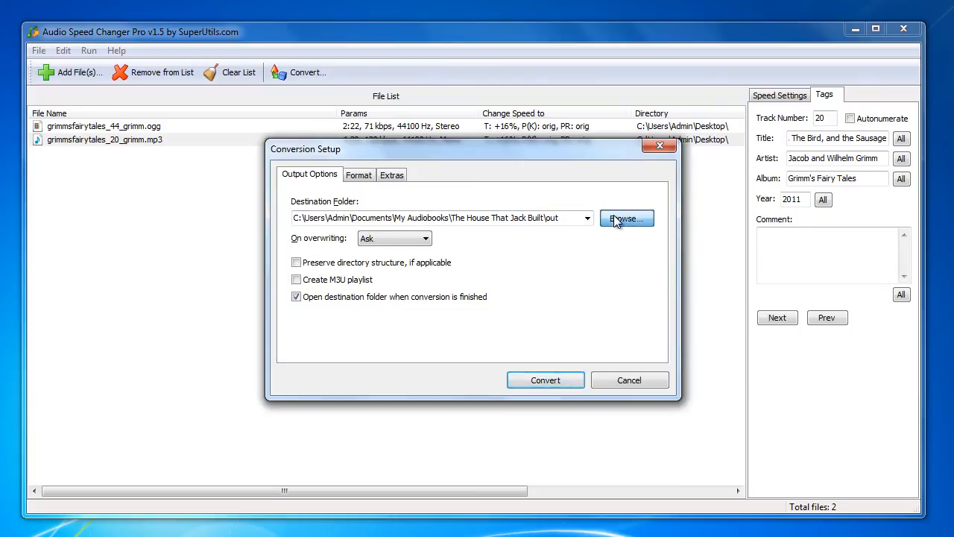
click(627, 217)
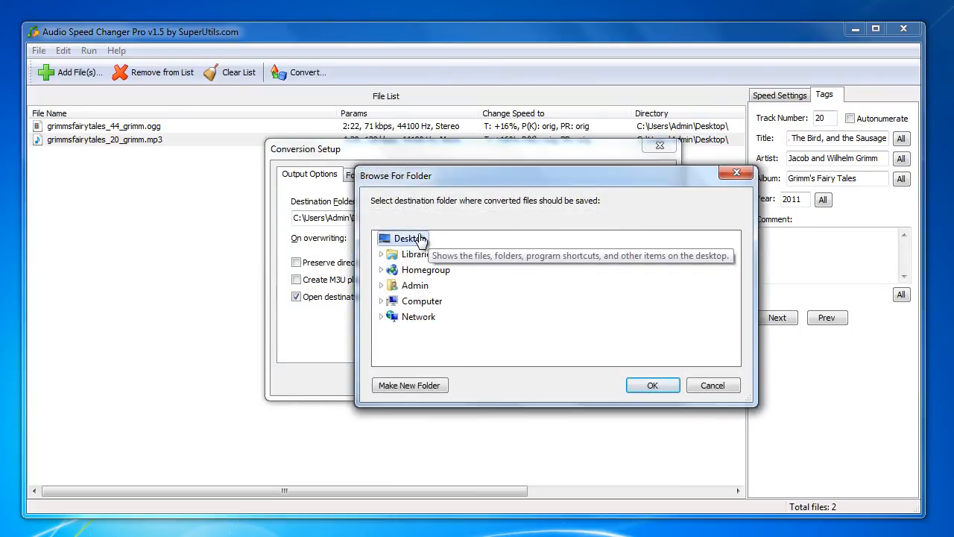
click(408, 385)
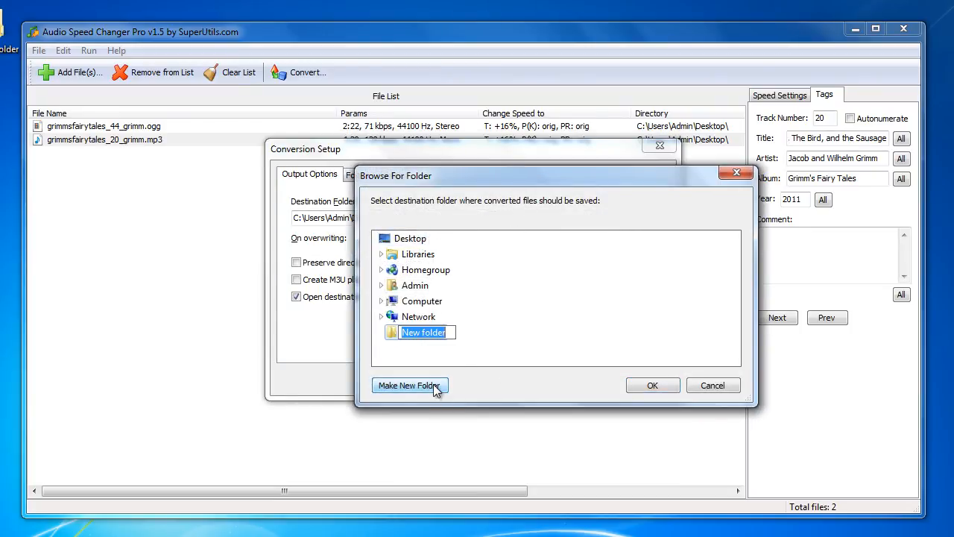
text(_out)
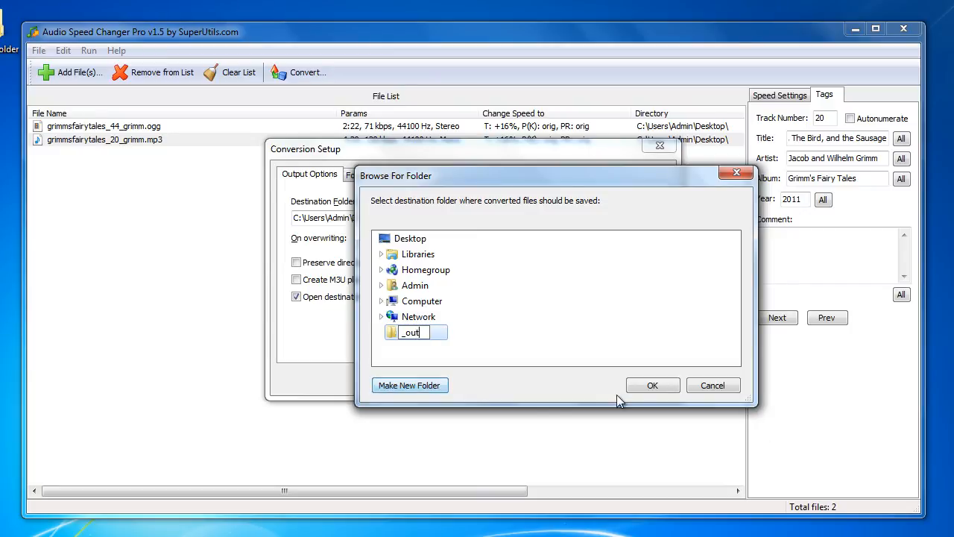
click(653, 385)
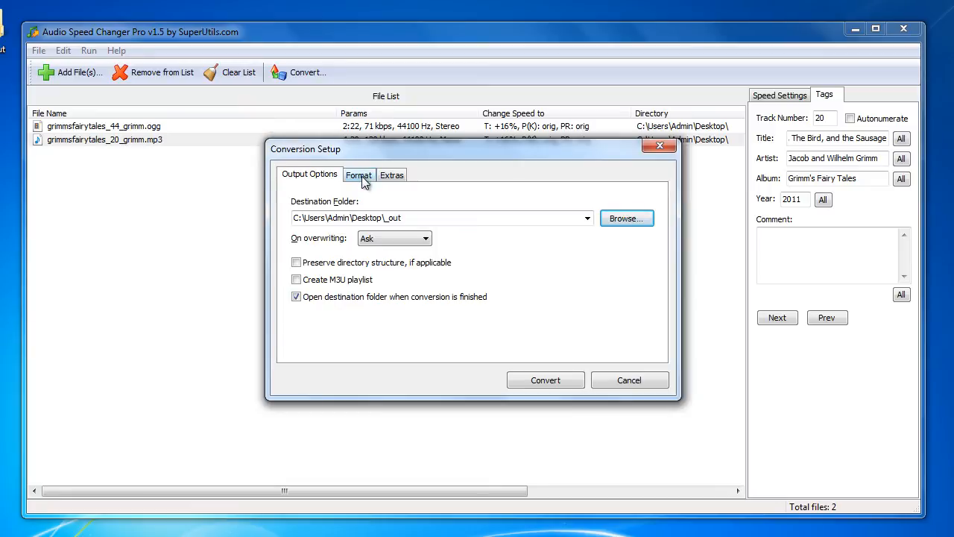
- Keep MP3 as output format, enable Normalize volume in Extras, and start converting both files
click(358, 174)
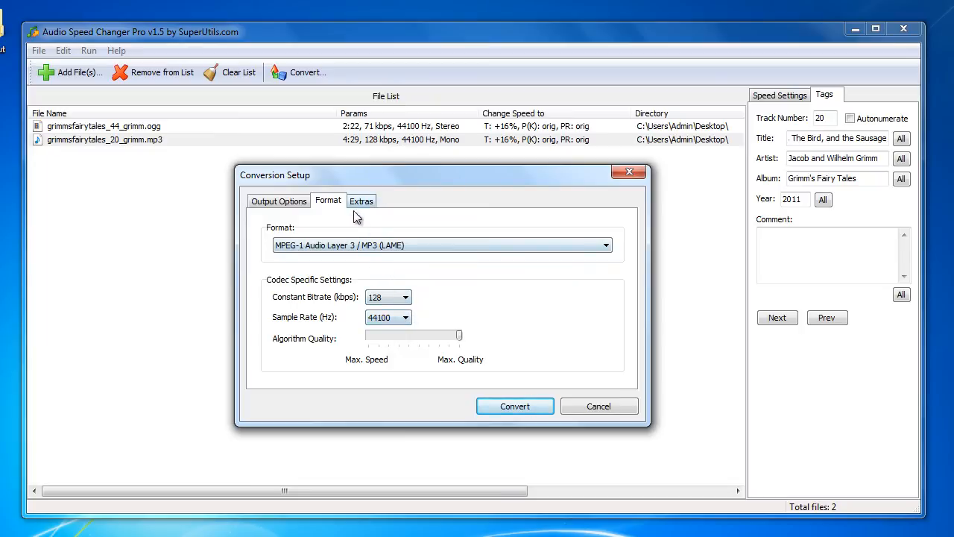
mouse_move(382, 221)
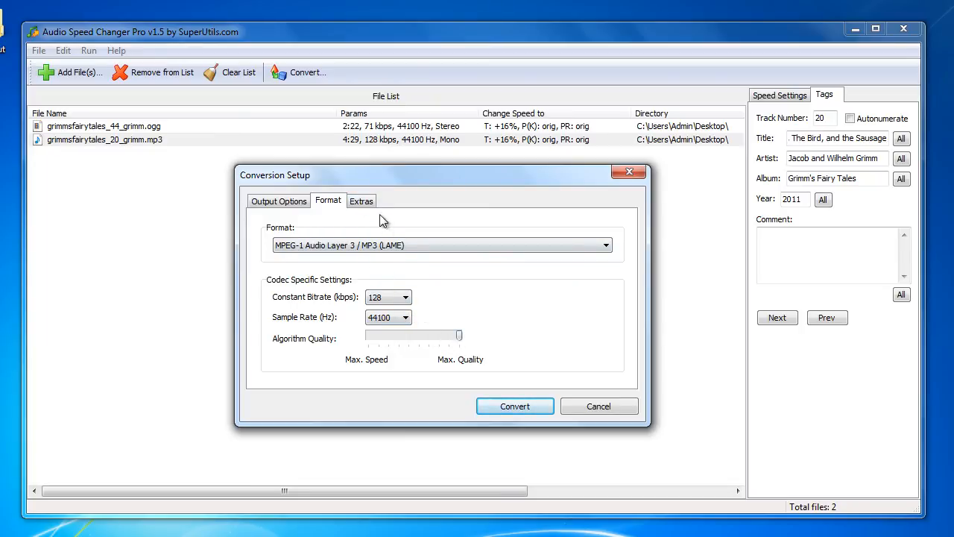
click(361, 200)
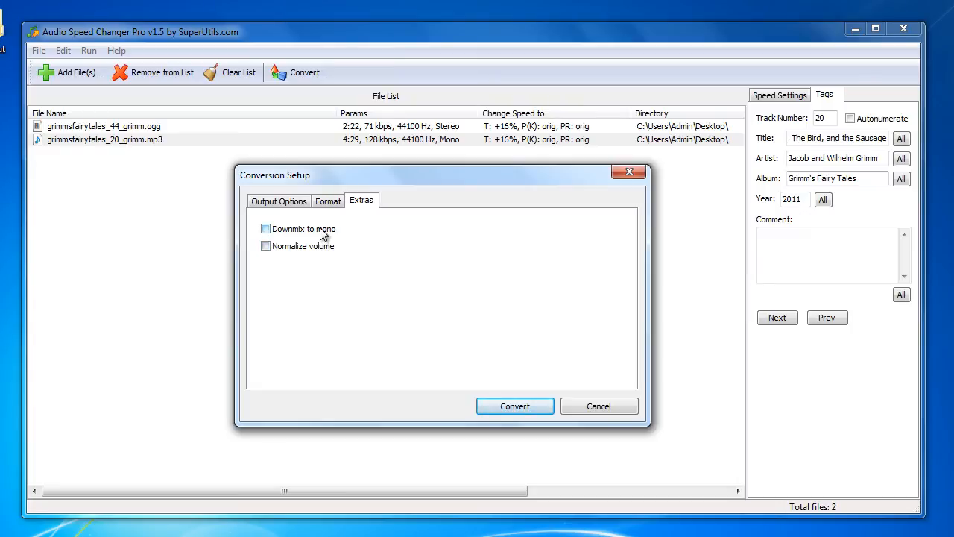
click(265, 246)
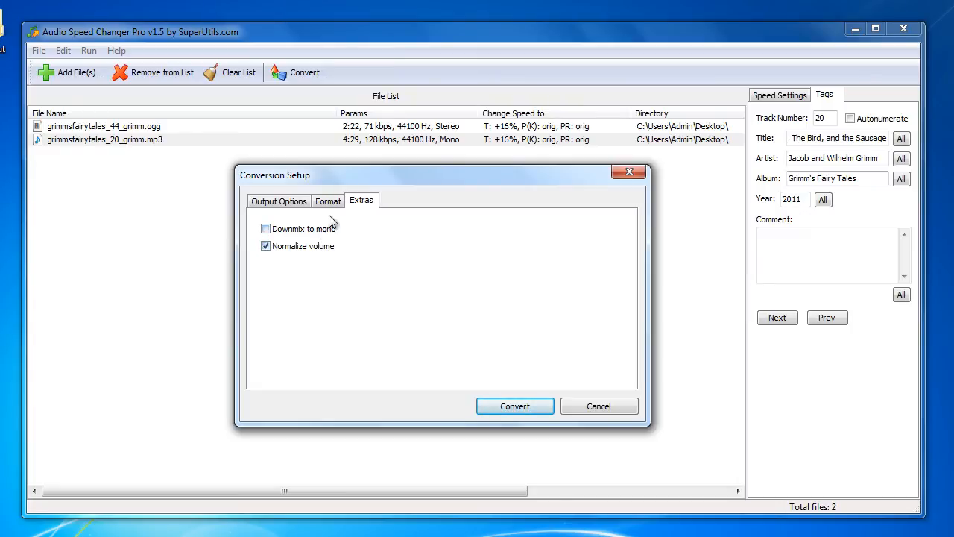
click(328, 200)
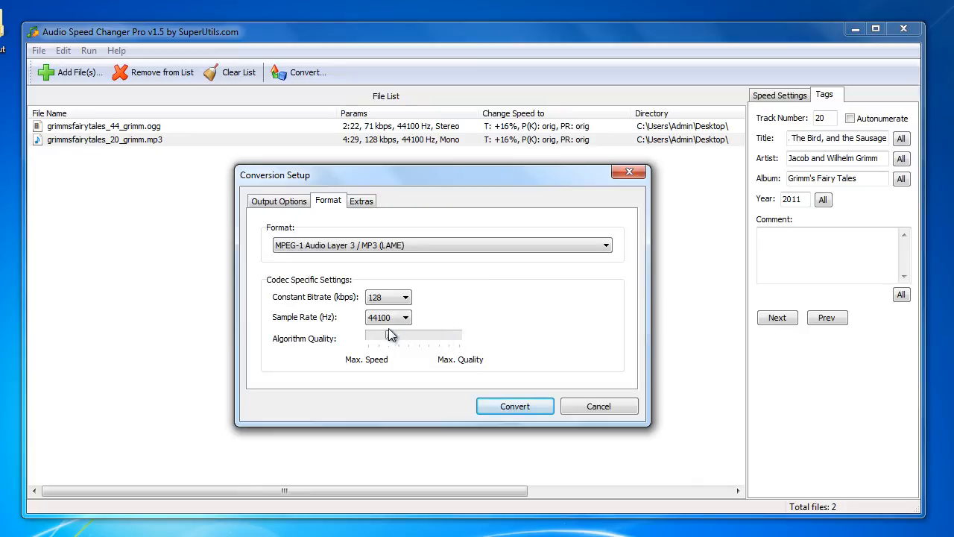
click(514, 406)
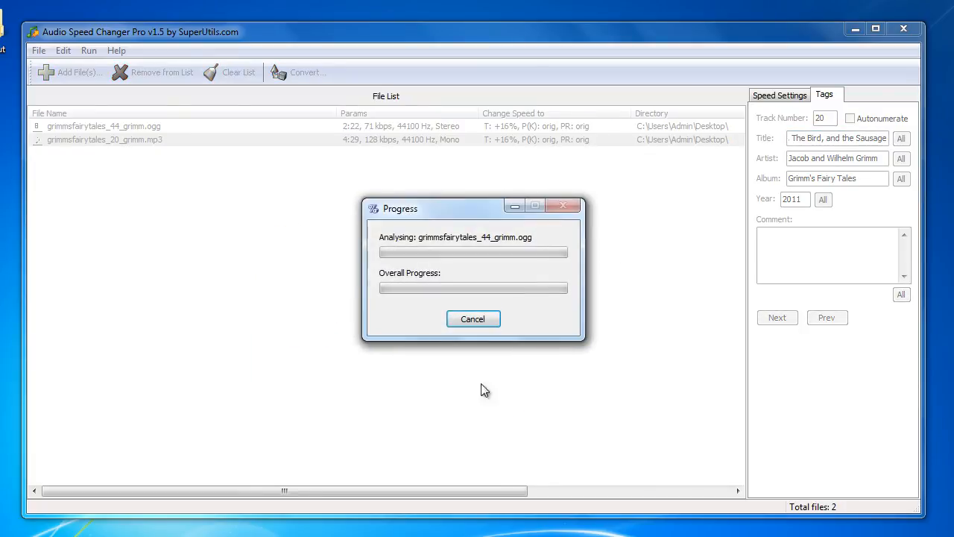